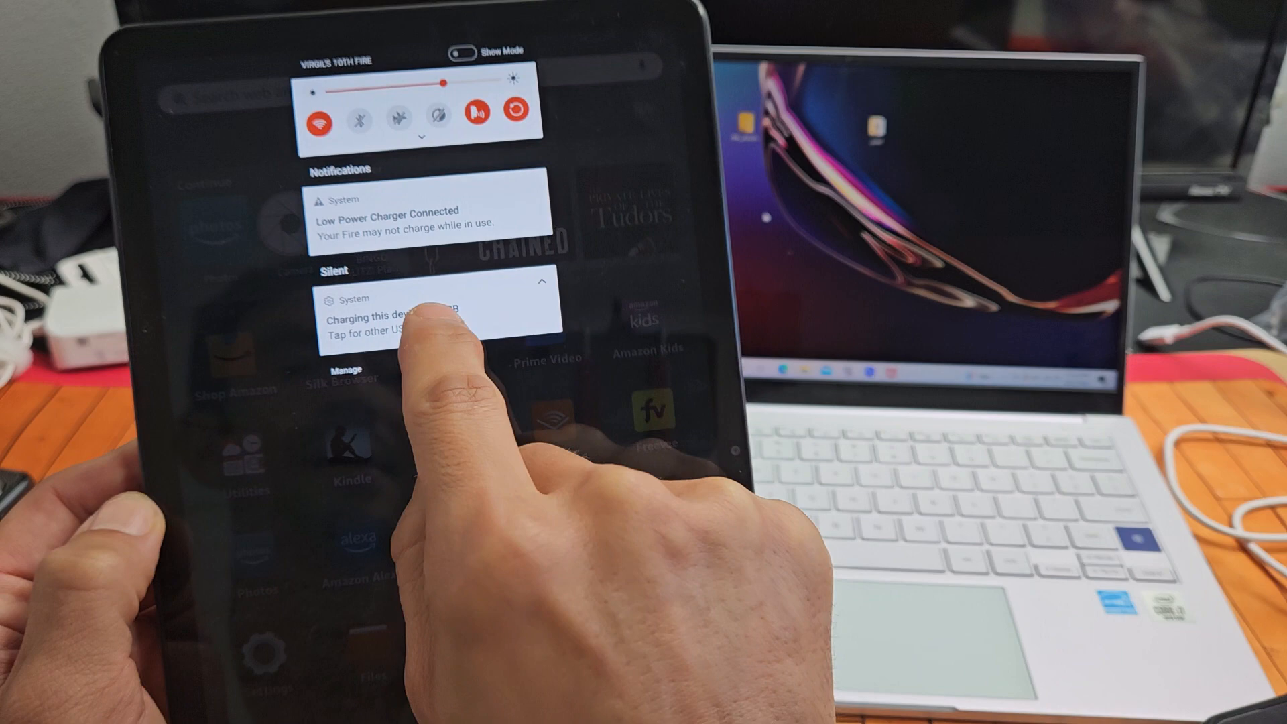
Open the tablet's 'Charging this device via USB' notification to change USB options
click(395, 320)
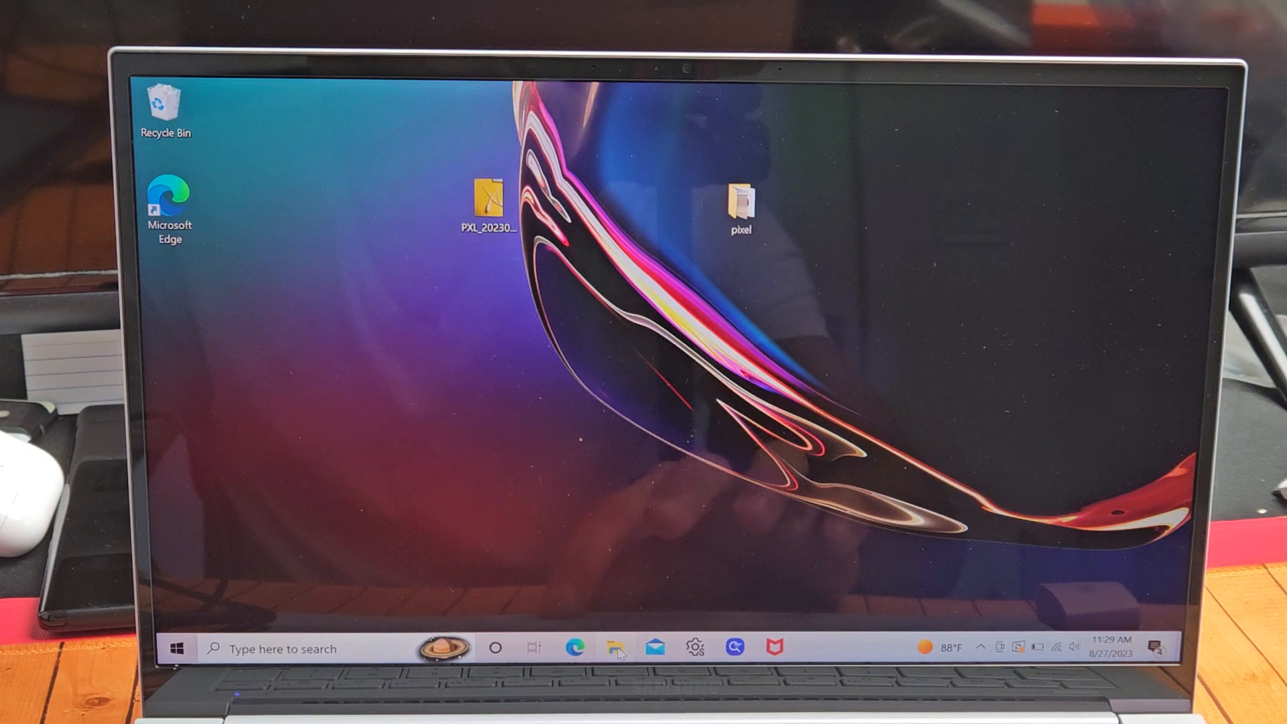
Open File Explorer from the taskbar and go to This PC
click(614, 647)
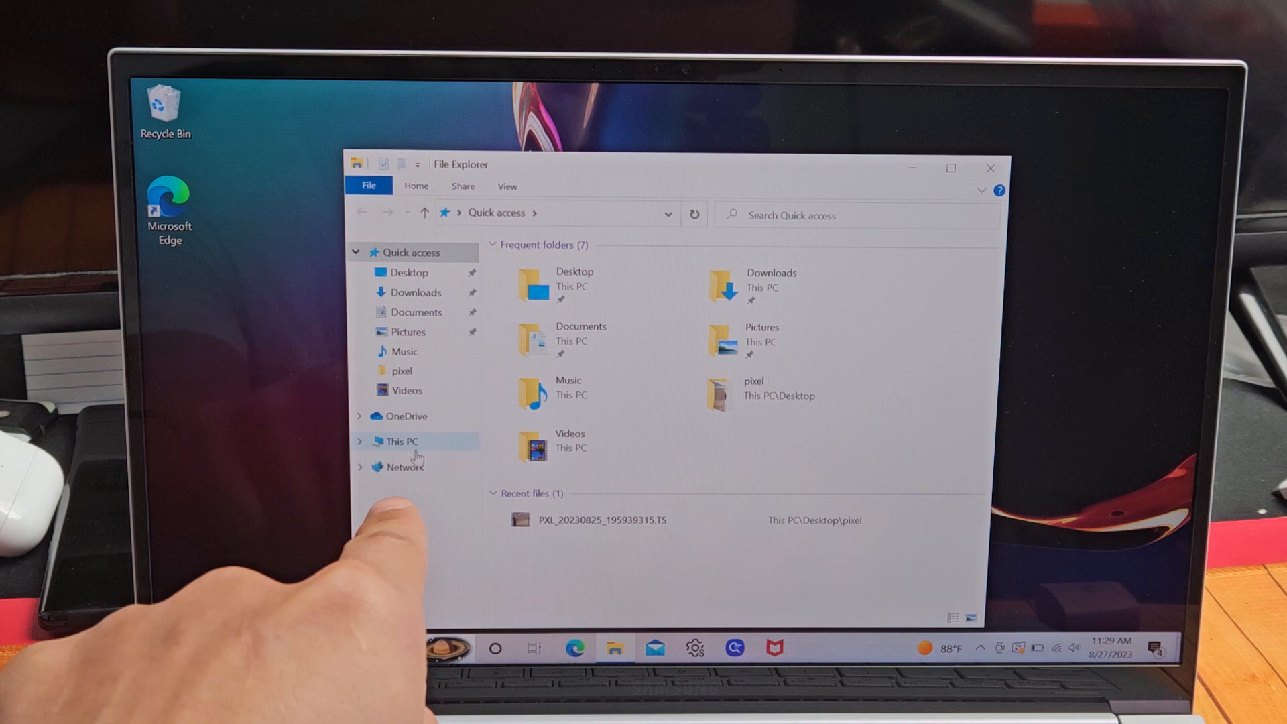
click(401, 442)
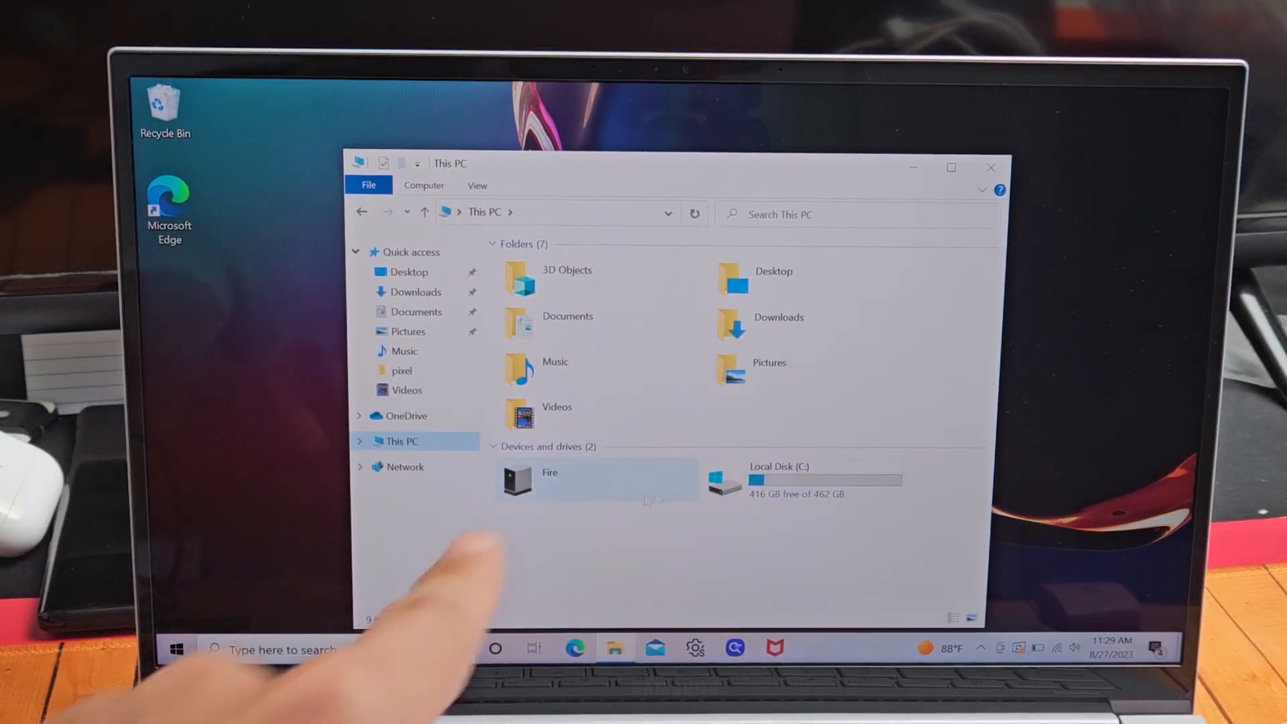
Navigate into Fire > DCIM > Camera on the tablet
double_click(548, 479)
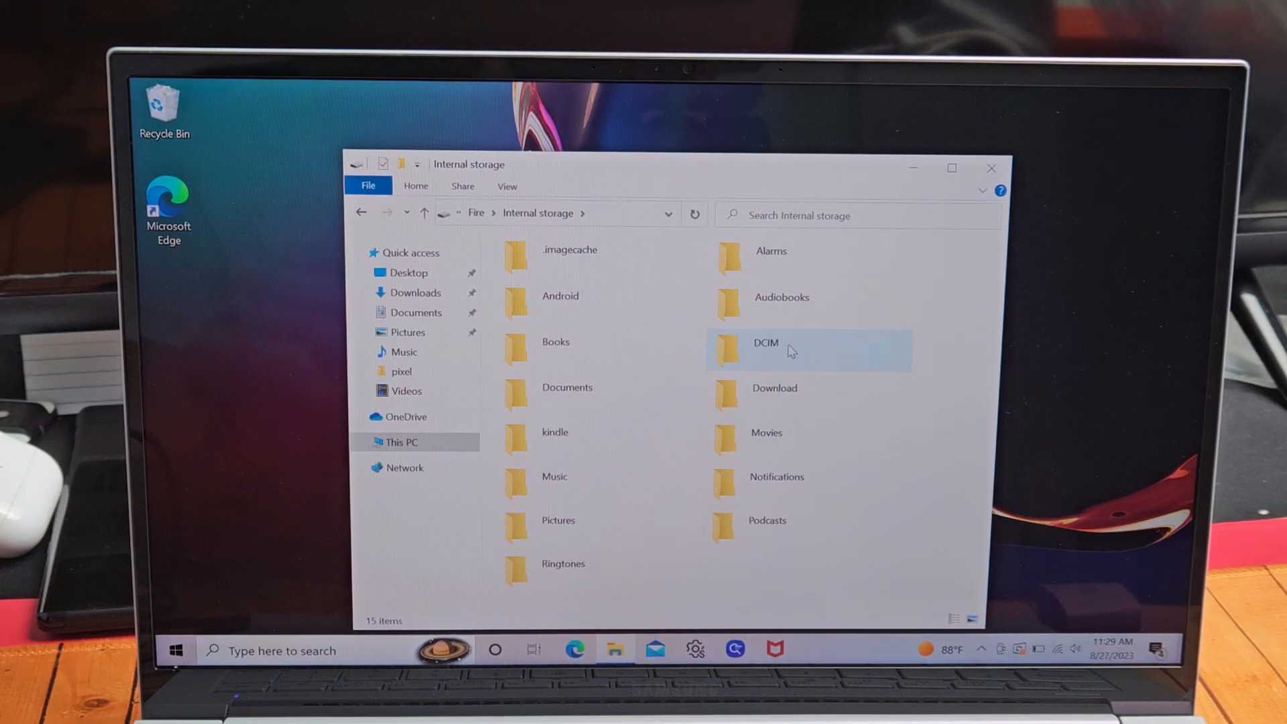
double_click(768, 343)
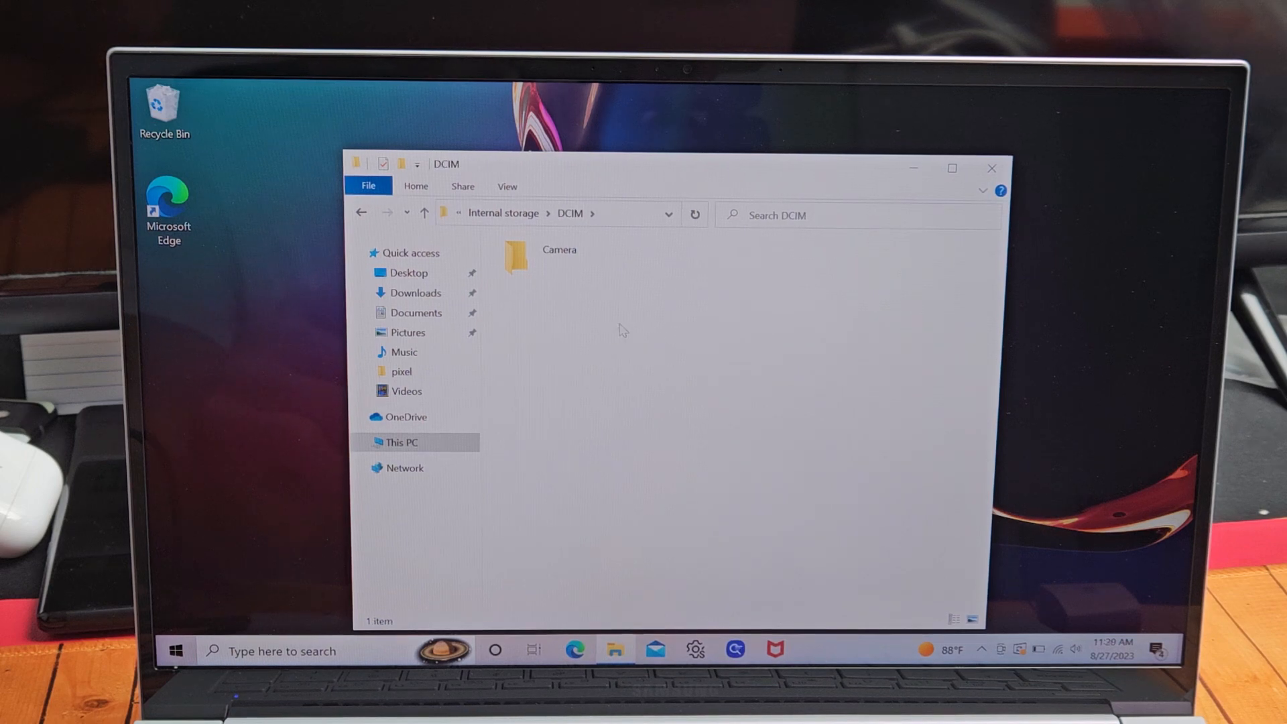
double_click(515, 256)
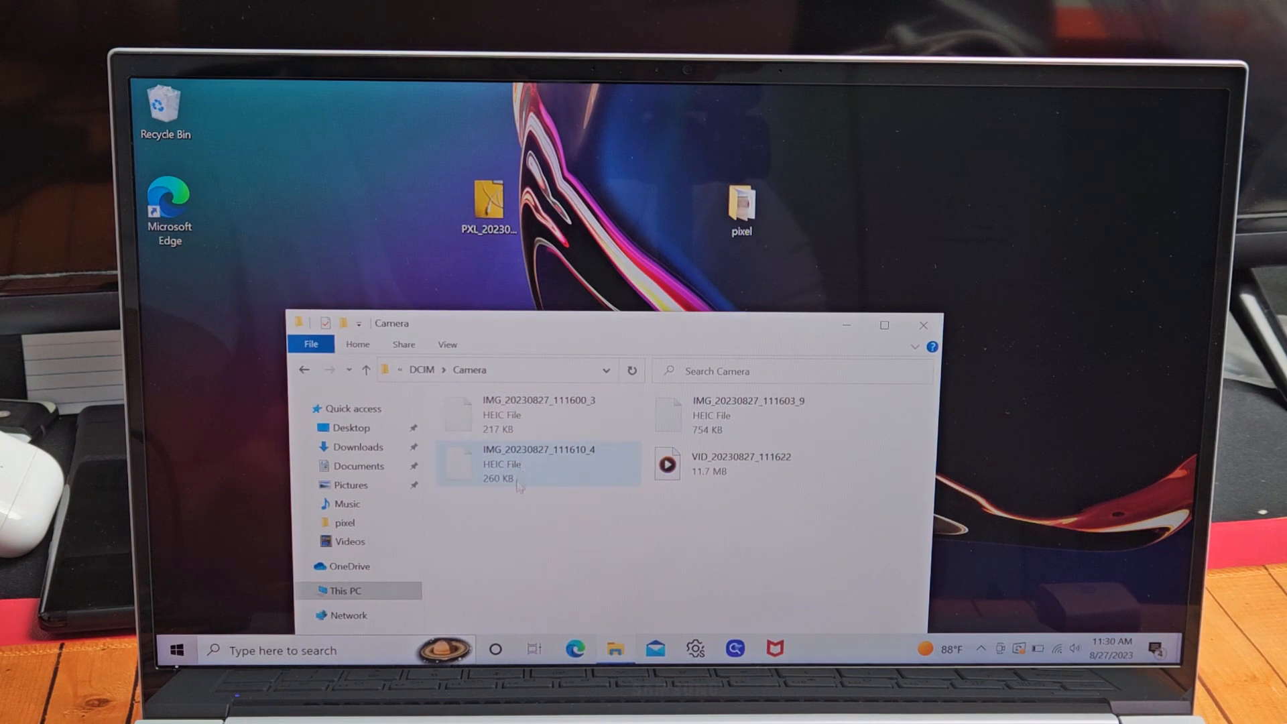
Select the first HEIC photo in the Camera folder
click(743, 463)
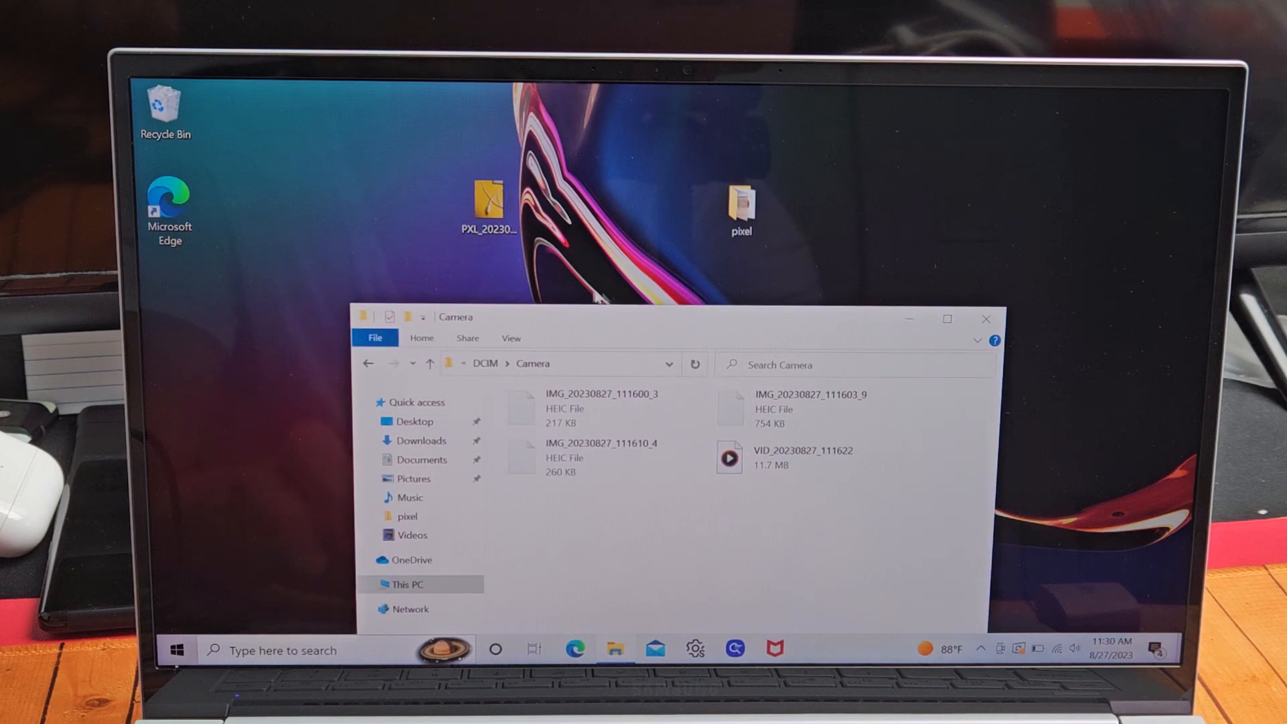
click(600, 408)
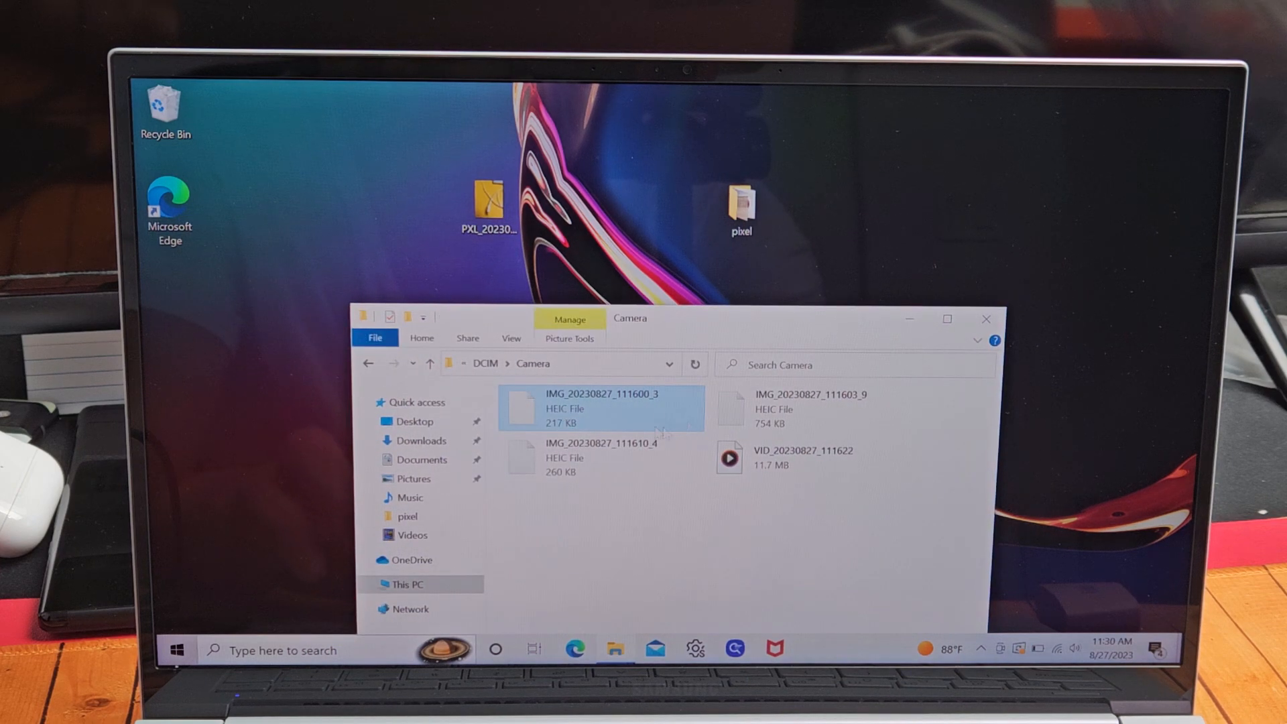
mouse_move(583, 414)
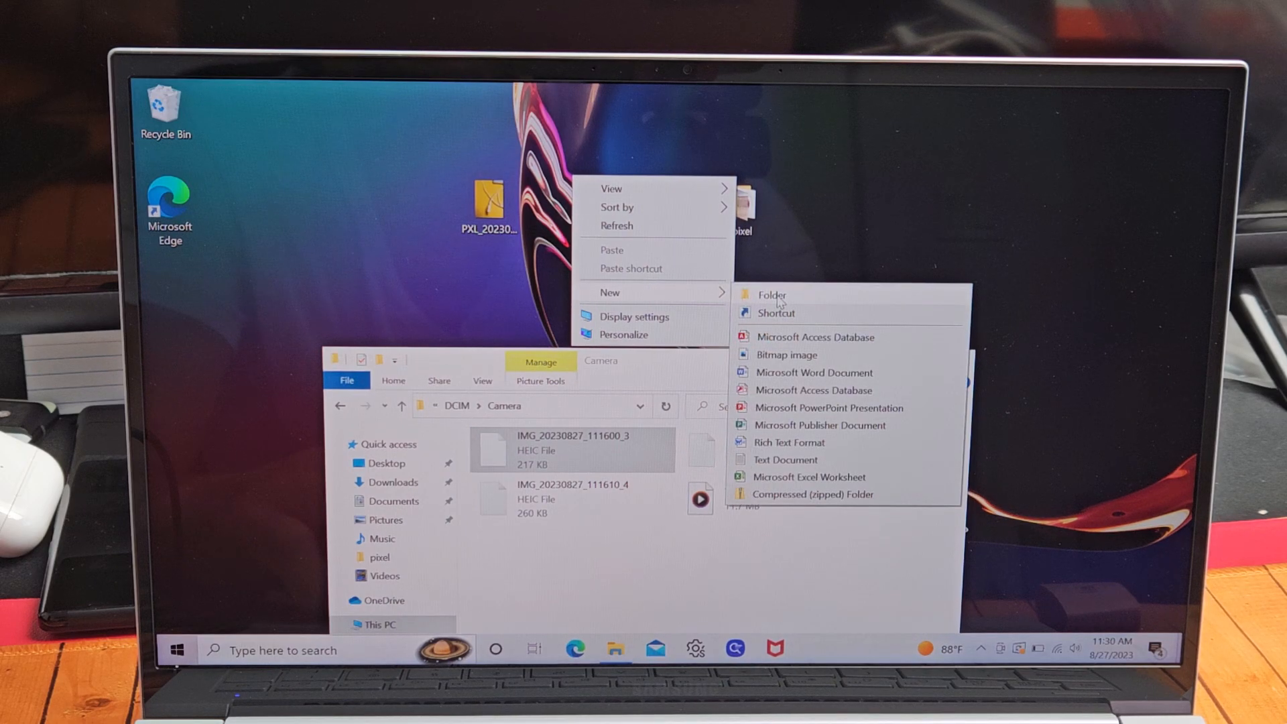
Create a desktop folder named 'fire' and select the four Camera files for copying
click(771, 295)
text(fire)
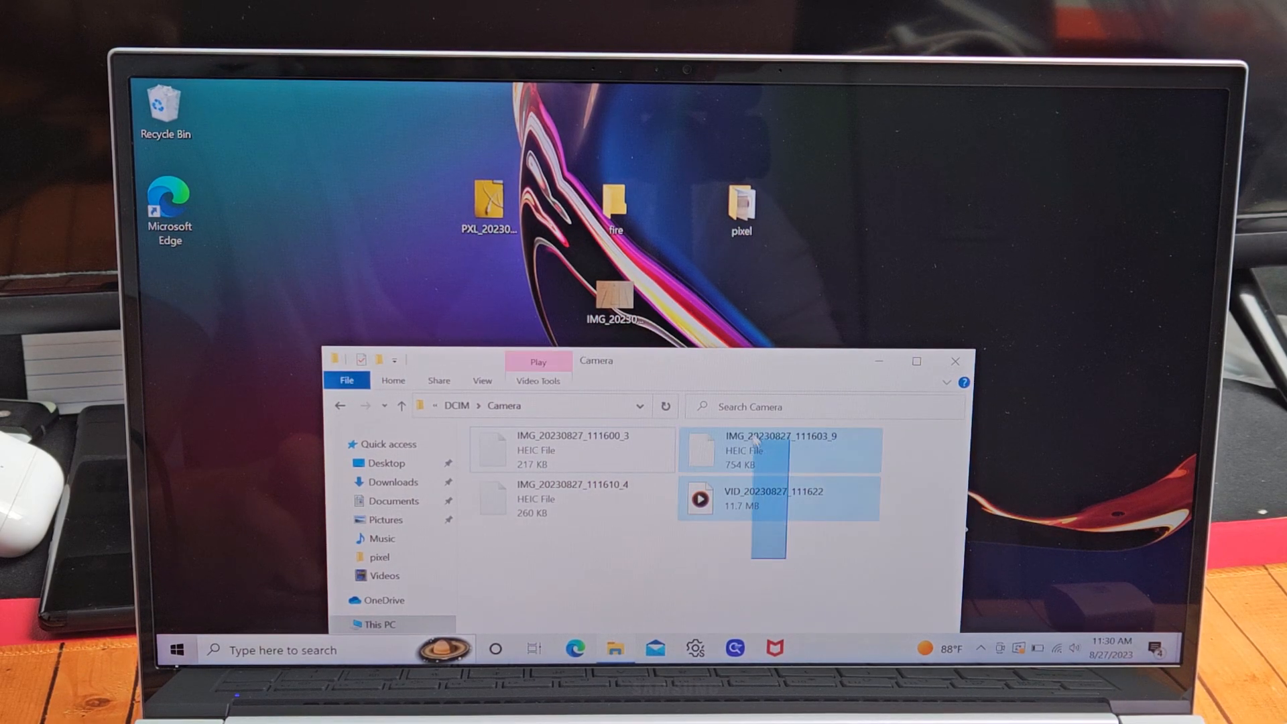
click(571, 449)
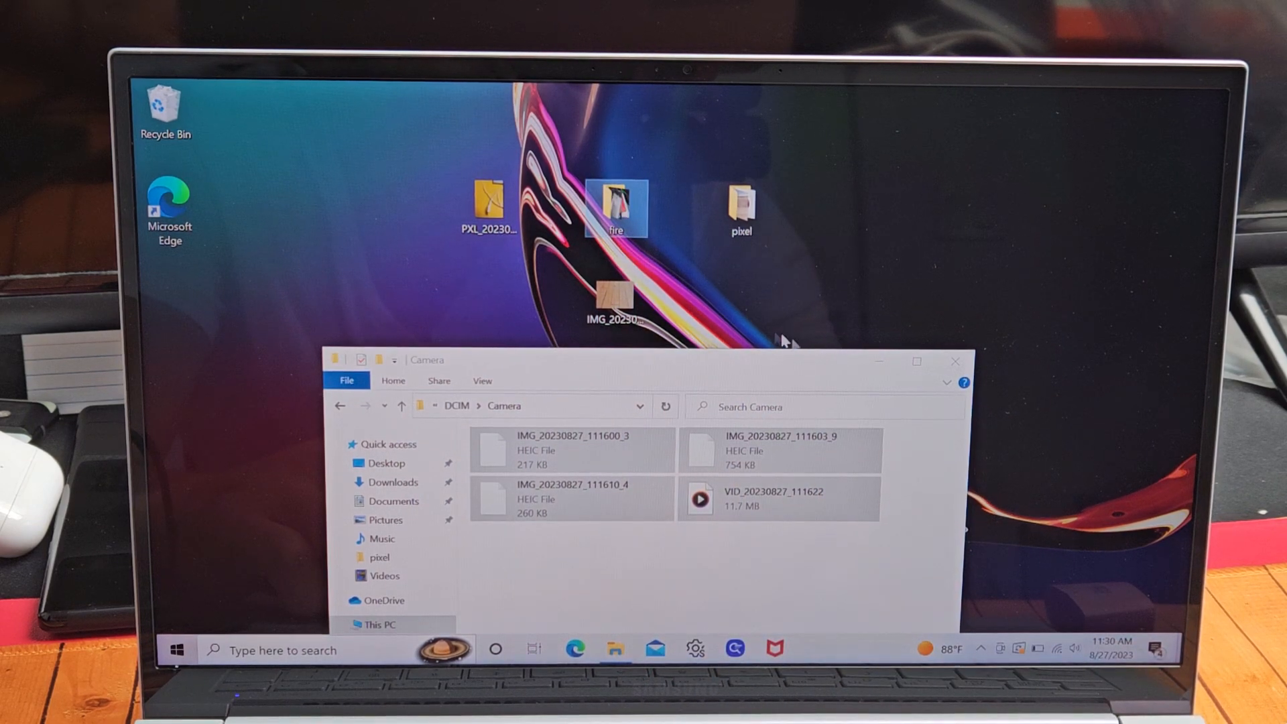
mouse_move(615, 205)
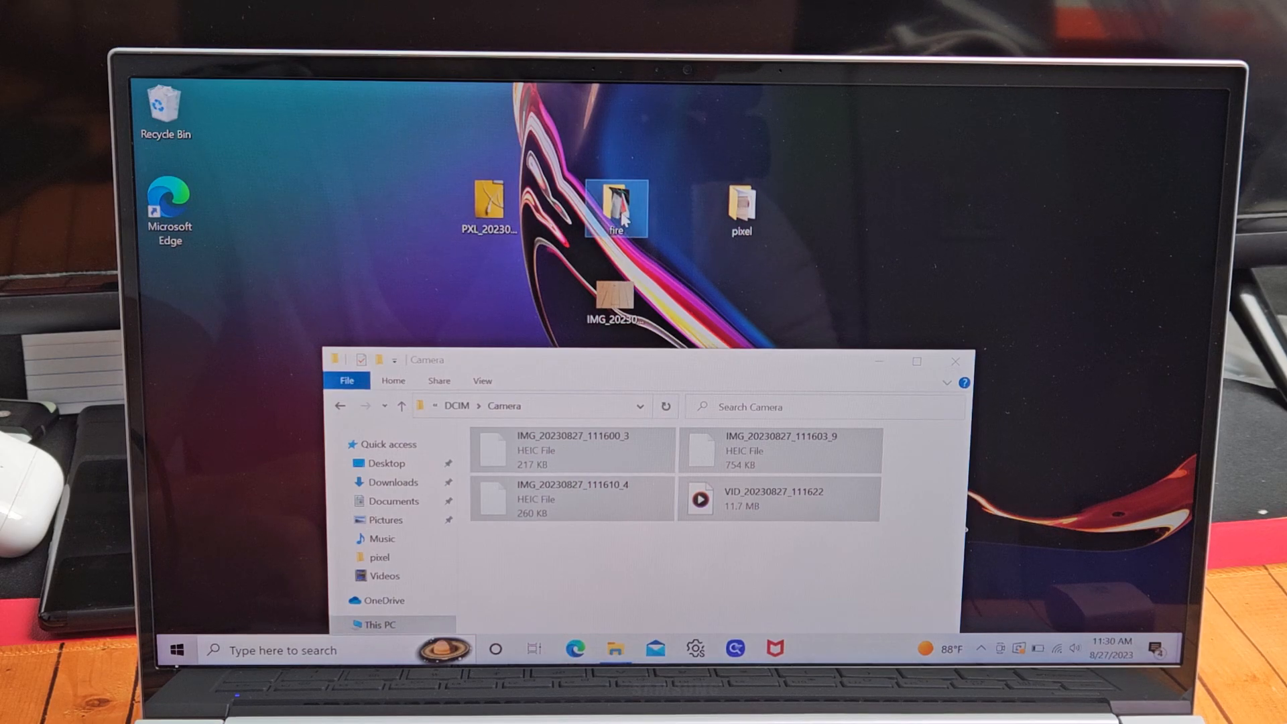
Open the desktop 'fire' folder and play the copied VID file in Media Player
double_click(618, 207)
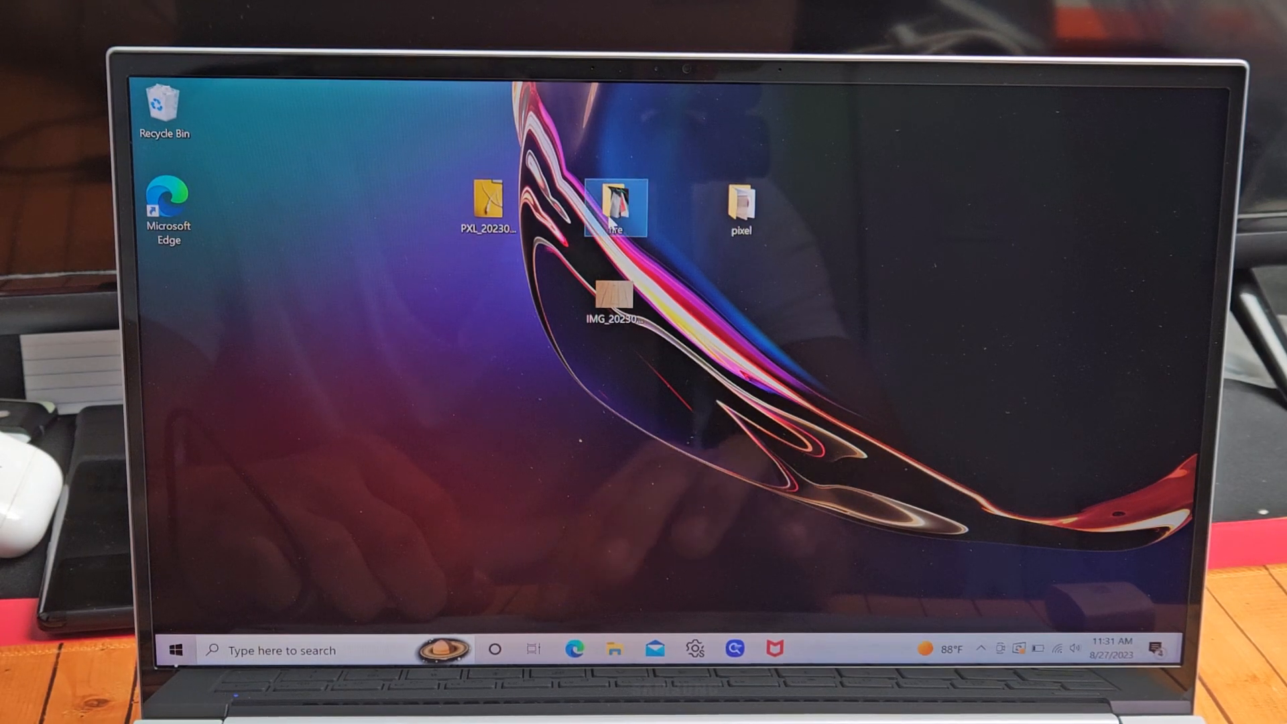
double_click(615, 208)
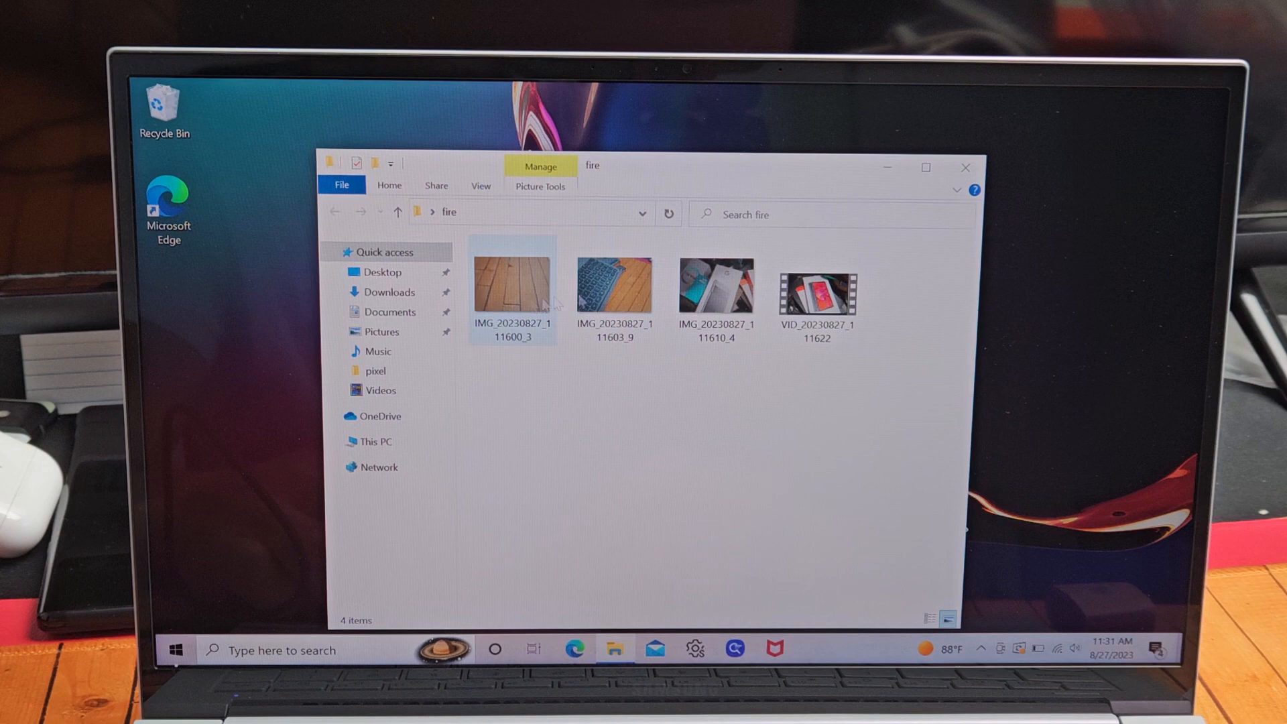
click(815, 281)
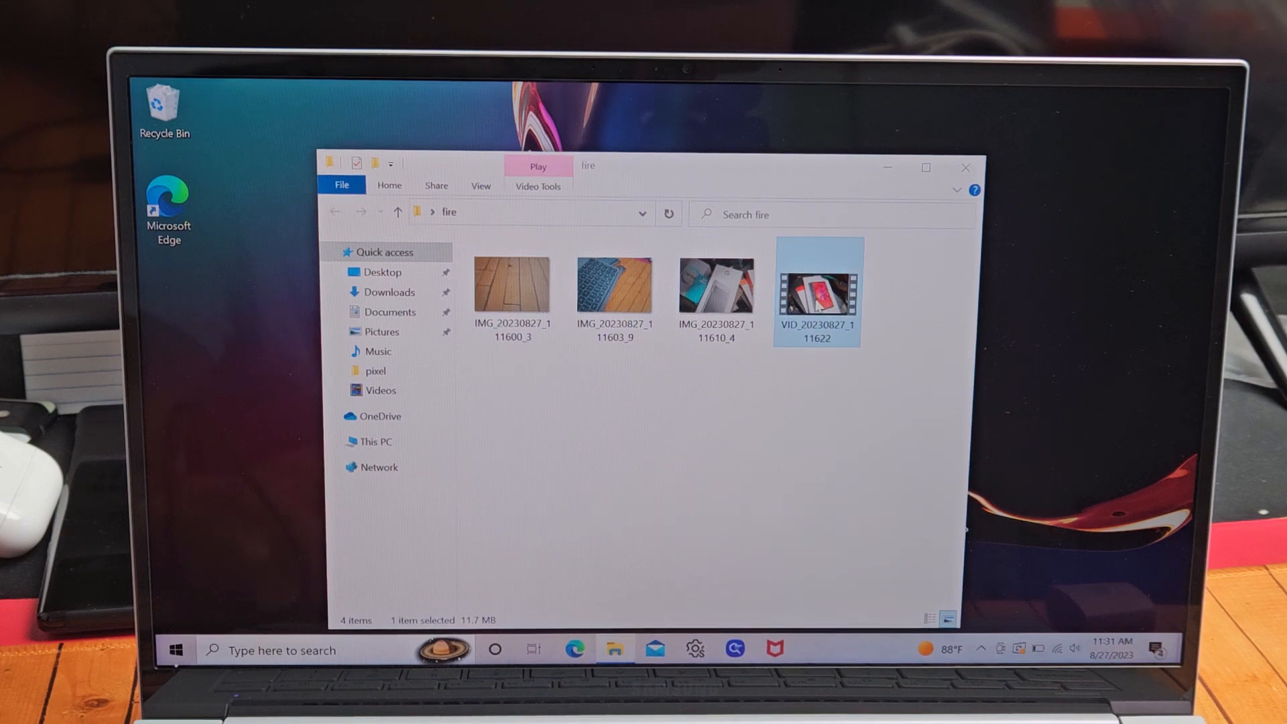
double_click(817, 282)
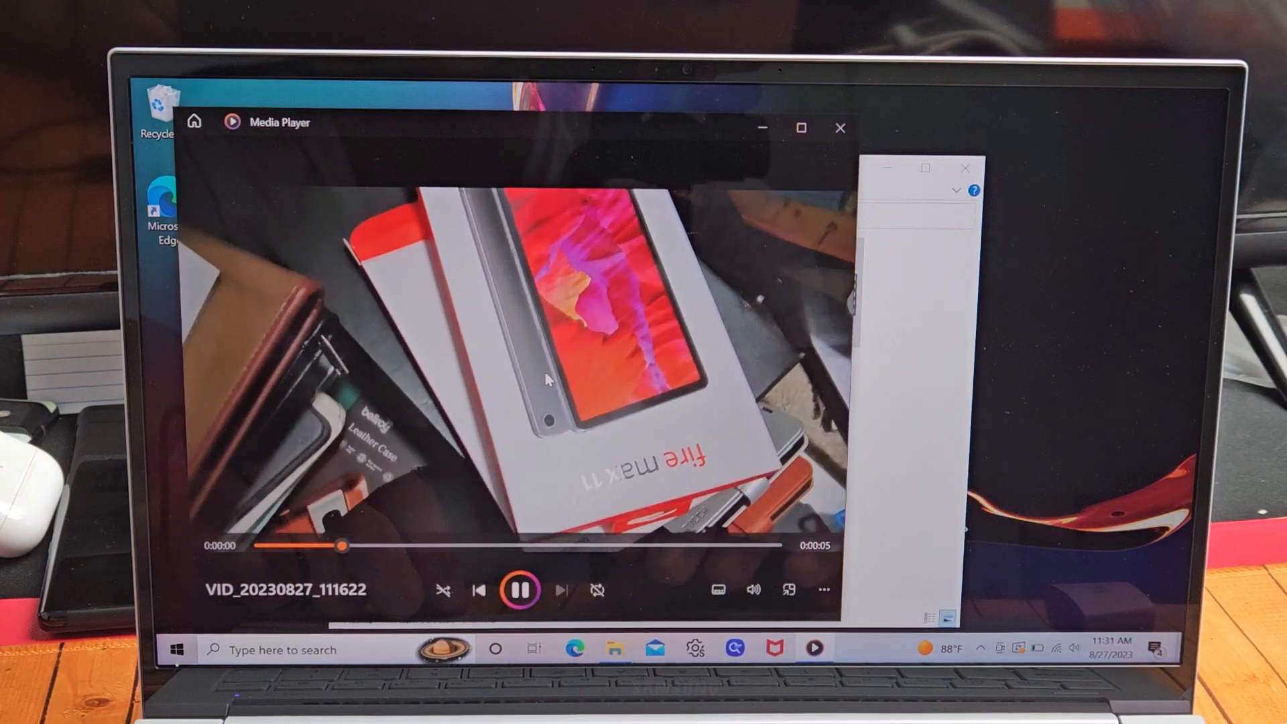